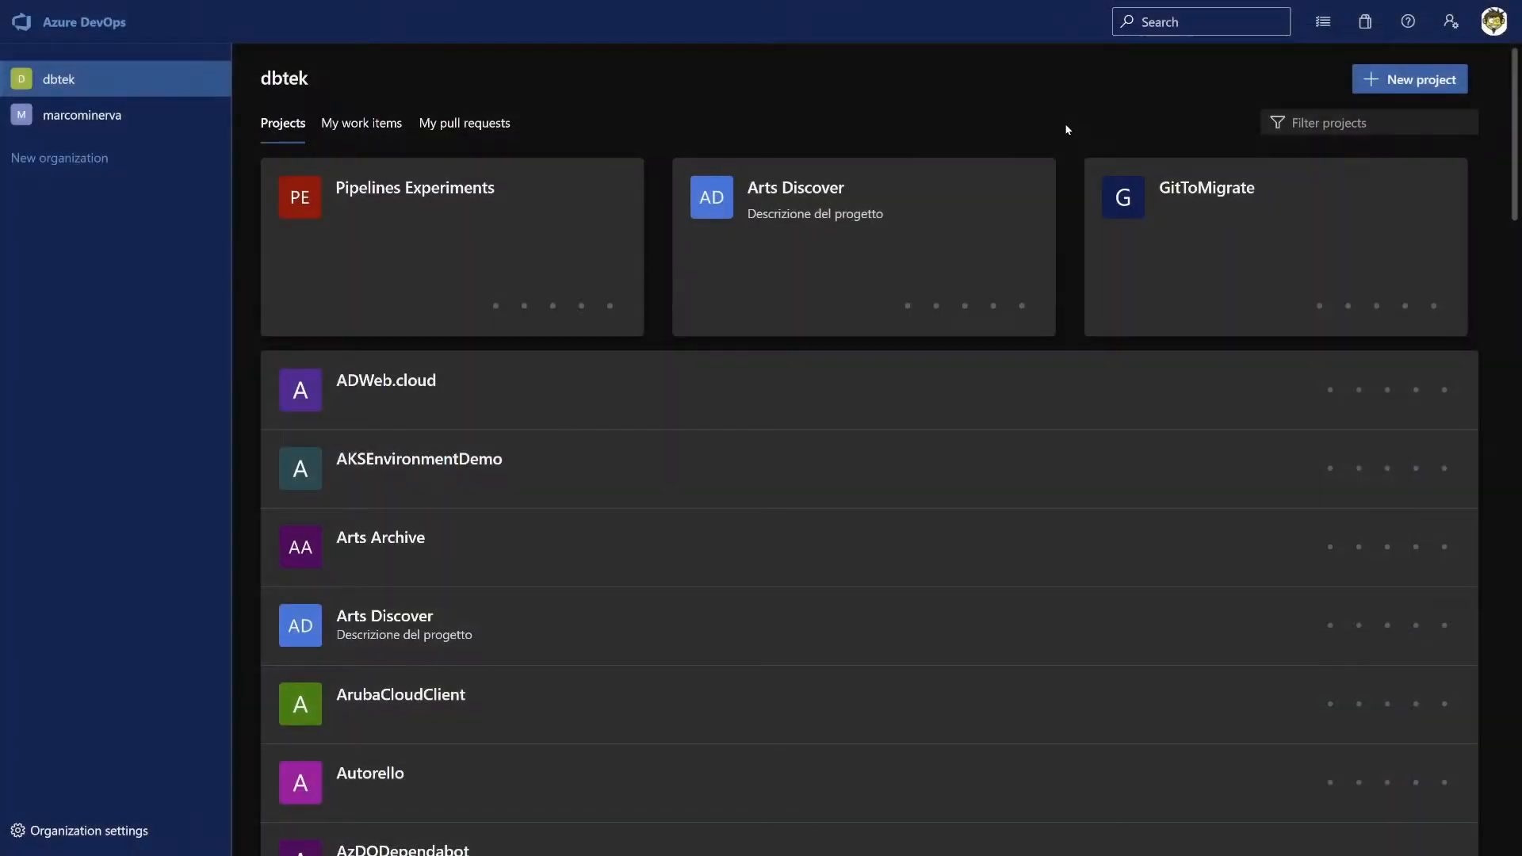
mouse_move(1331, 69)
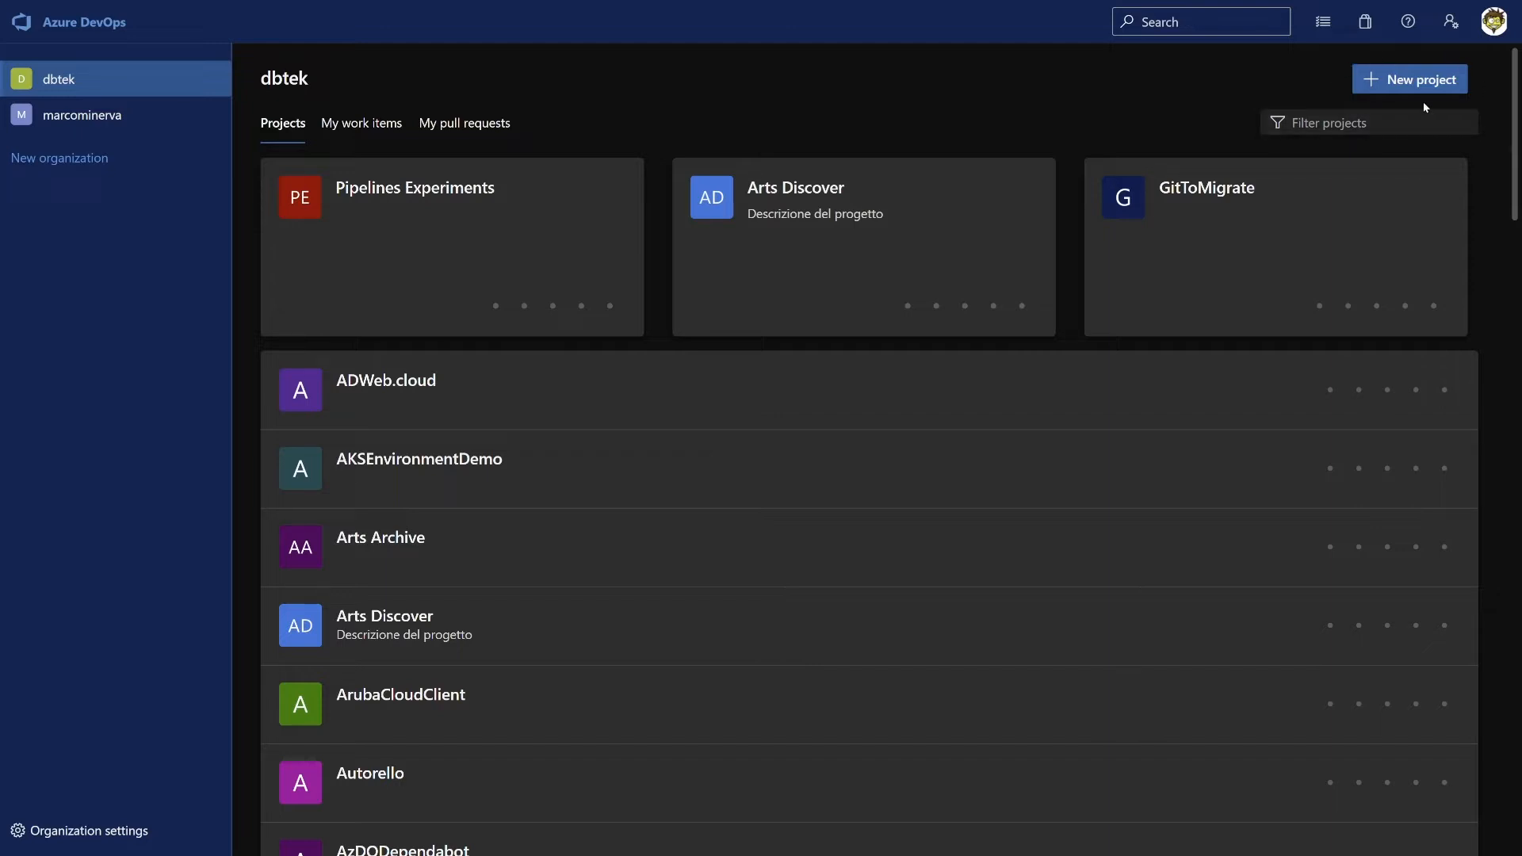
Start a new project in the dbtek organization from the New project button.
click(1410, 79)
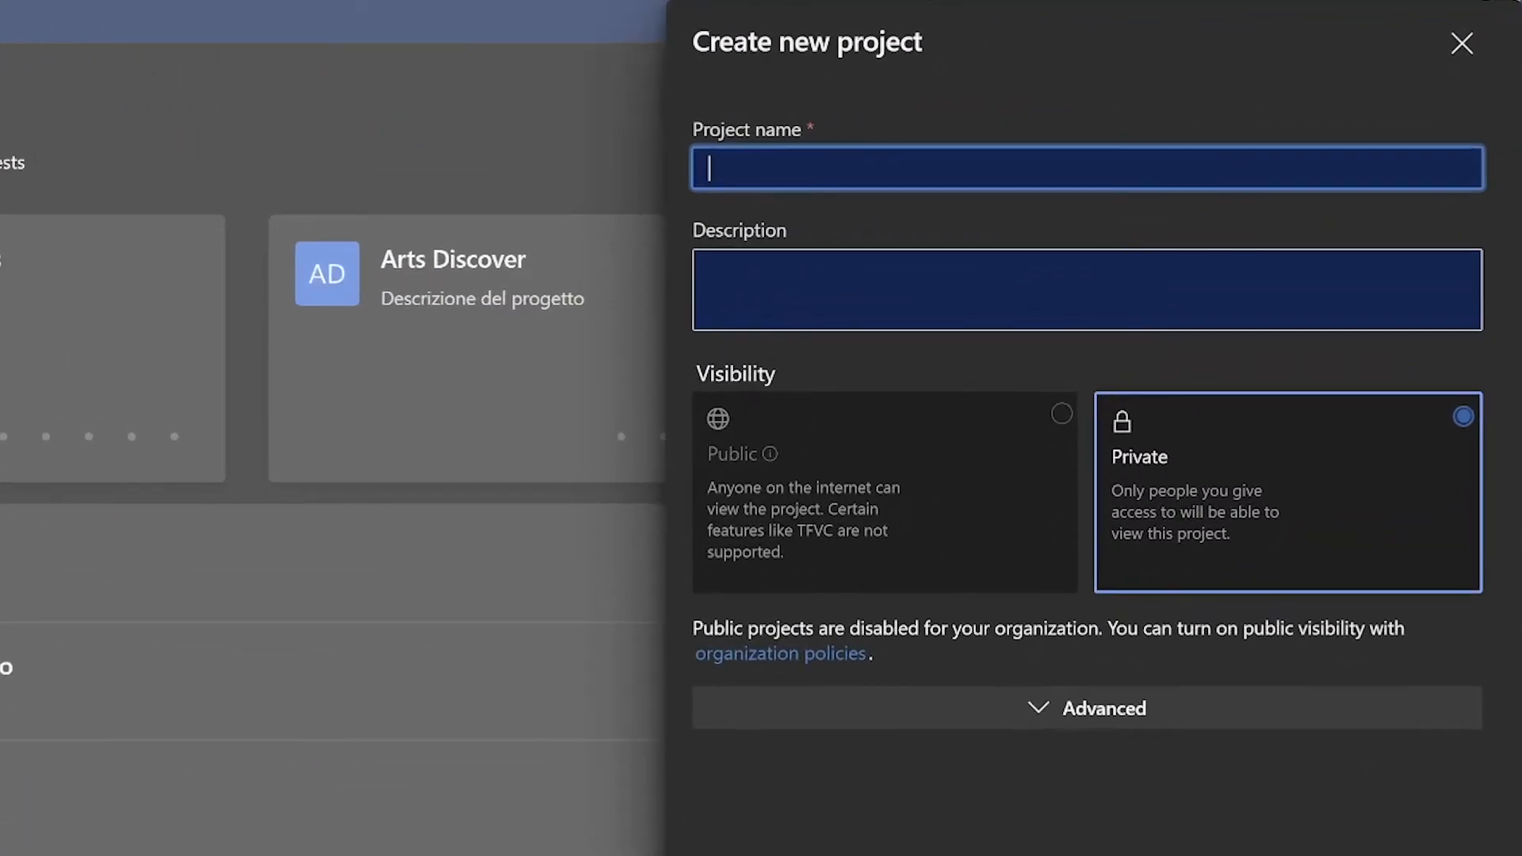
Name the project 'My awesome project' and describe it as 4 webapps and 3 backends.
text(My awesome project)
click(1087, 290)
text(This project is awesome, and comprises 4 webapps and 3 backends)
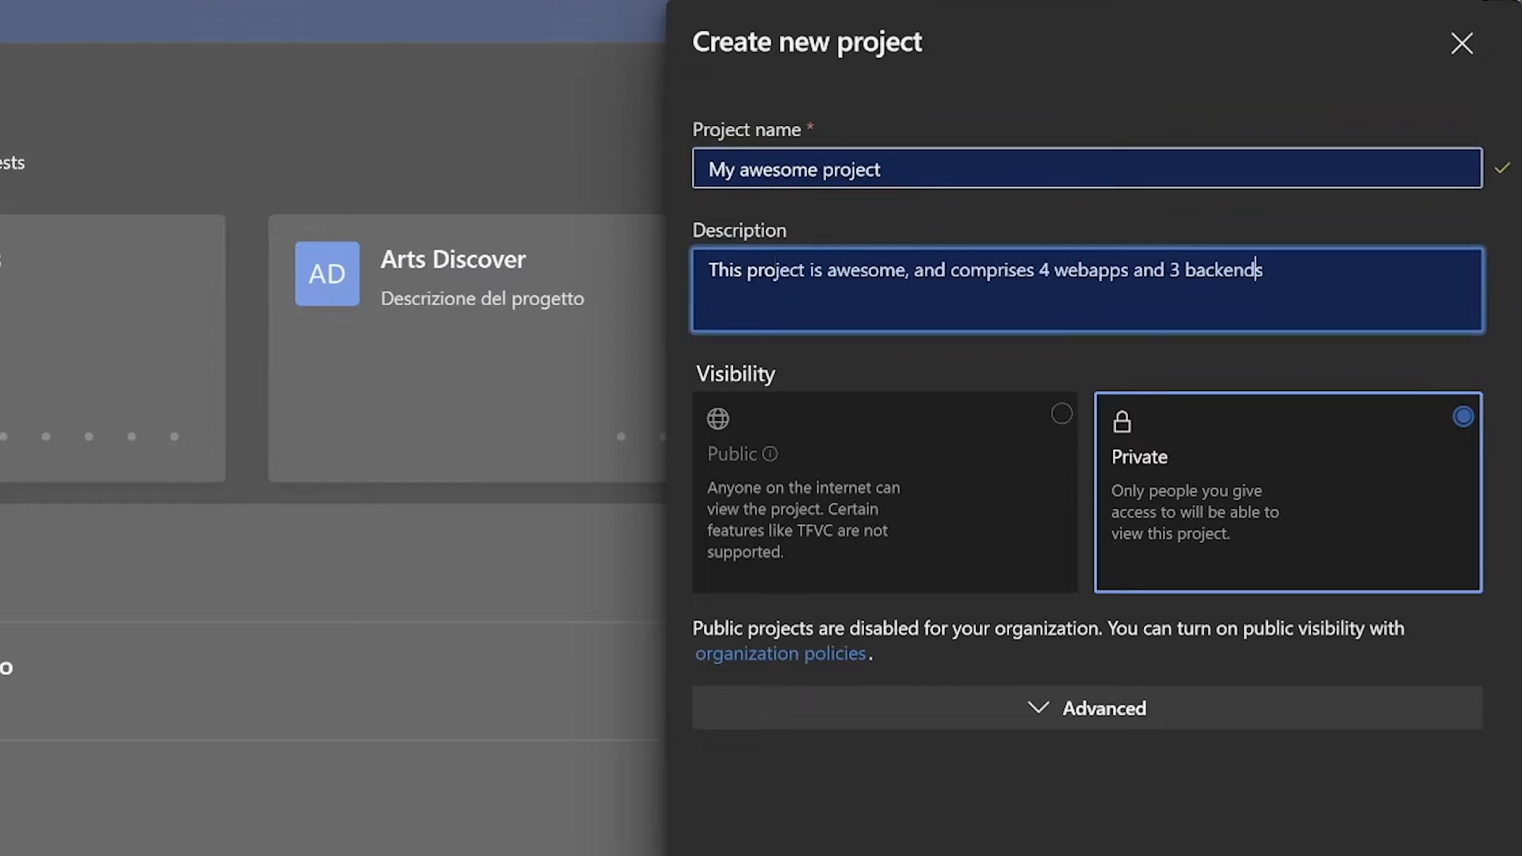
mouse_move(983, 346)
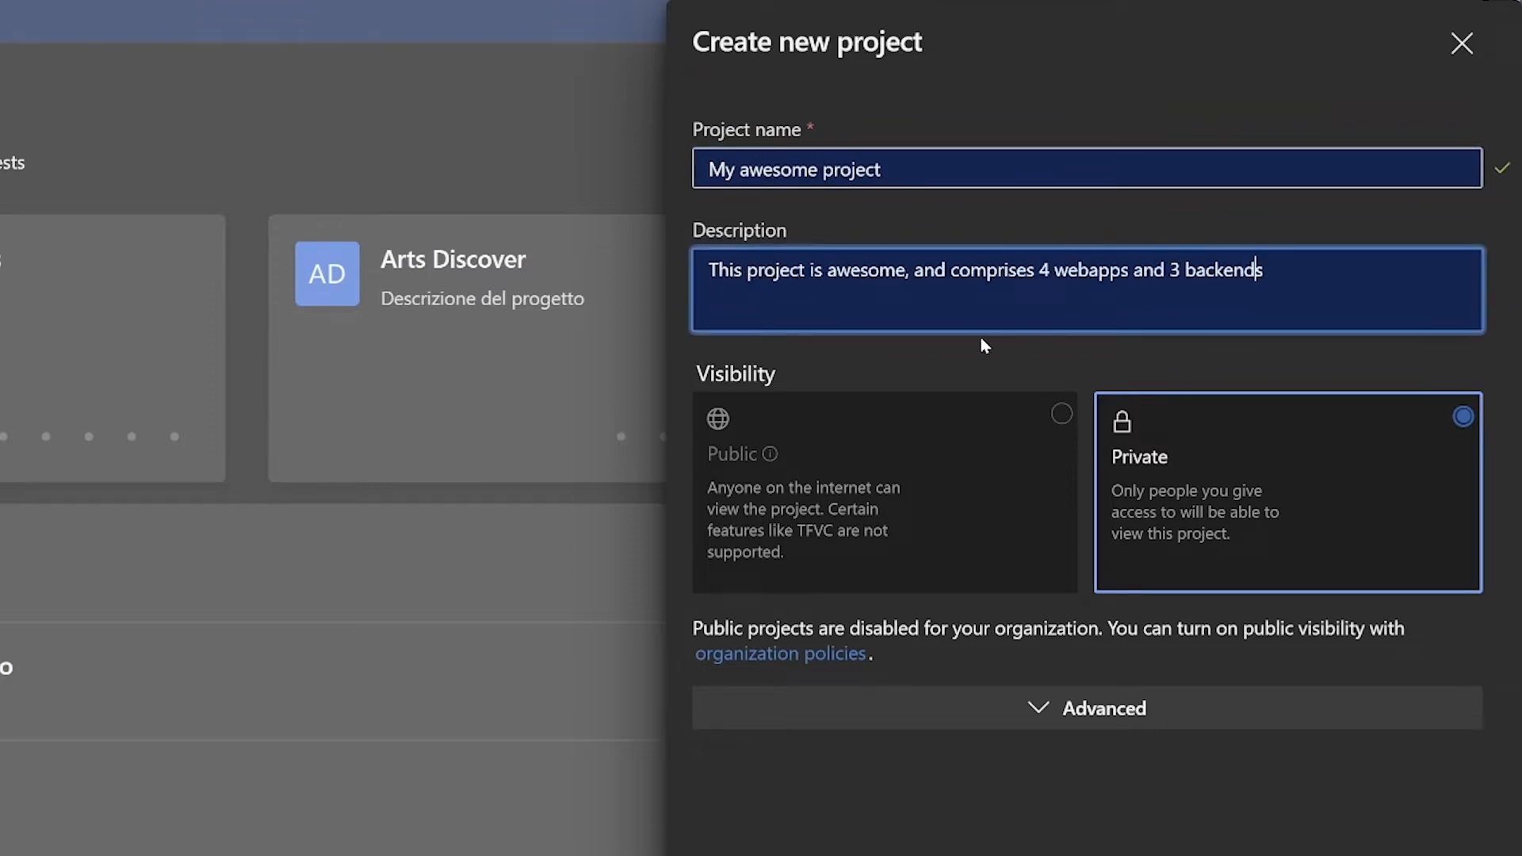
mouse_move(708, 505)
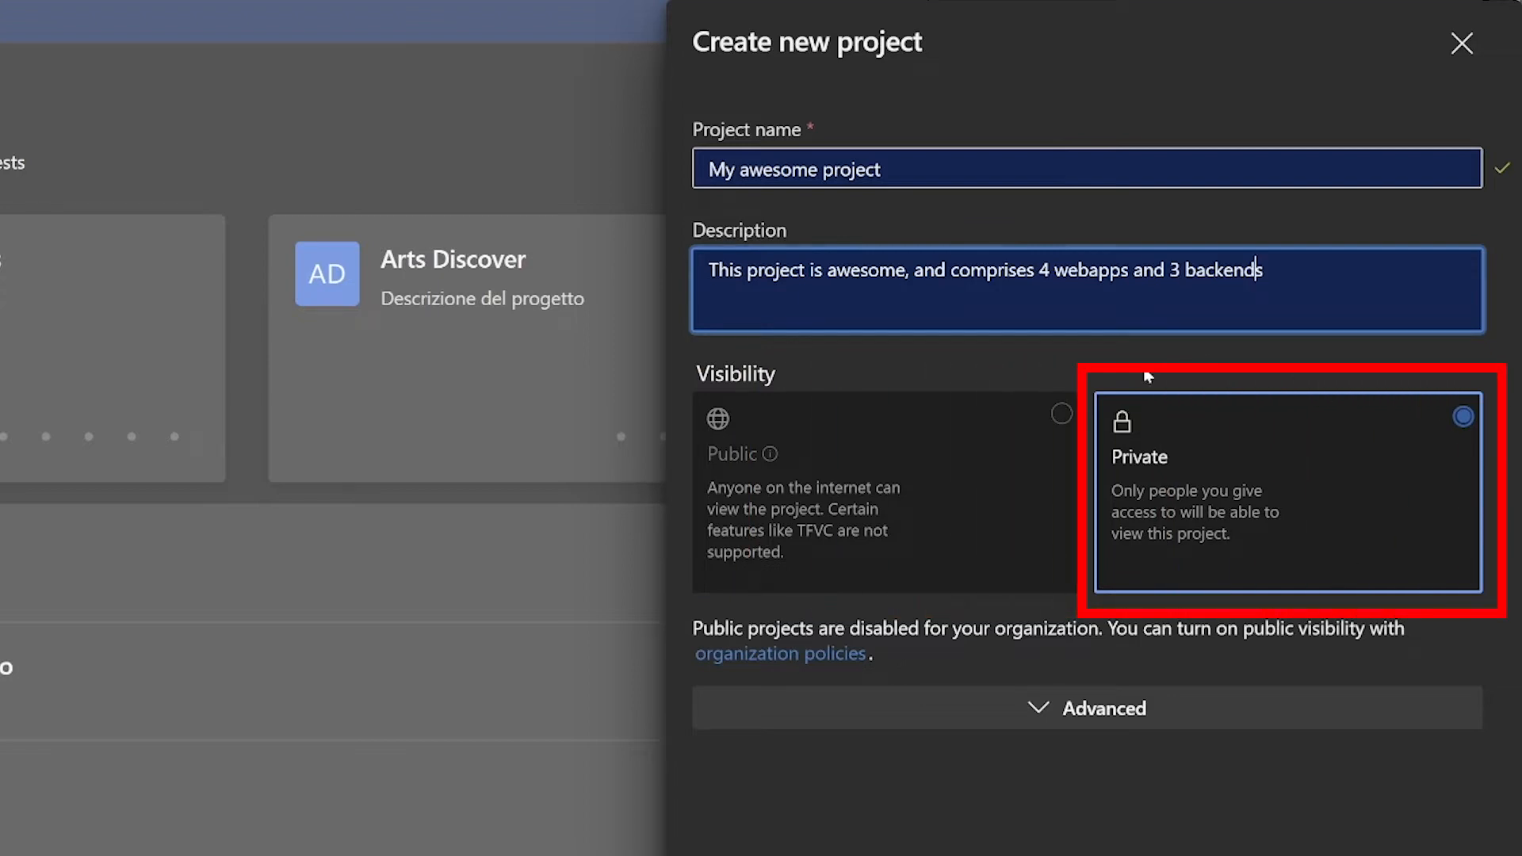
mouse_move(1164, 498)
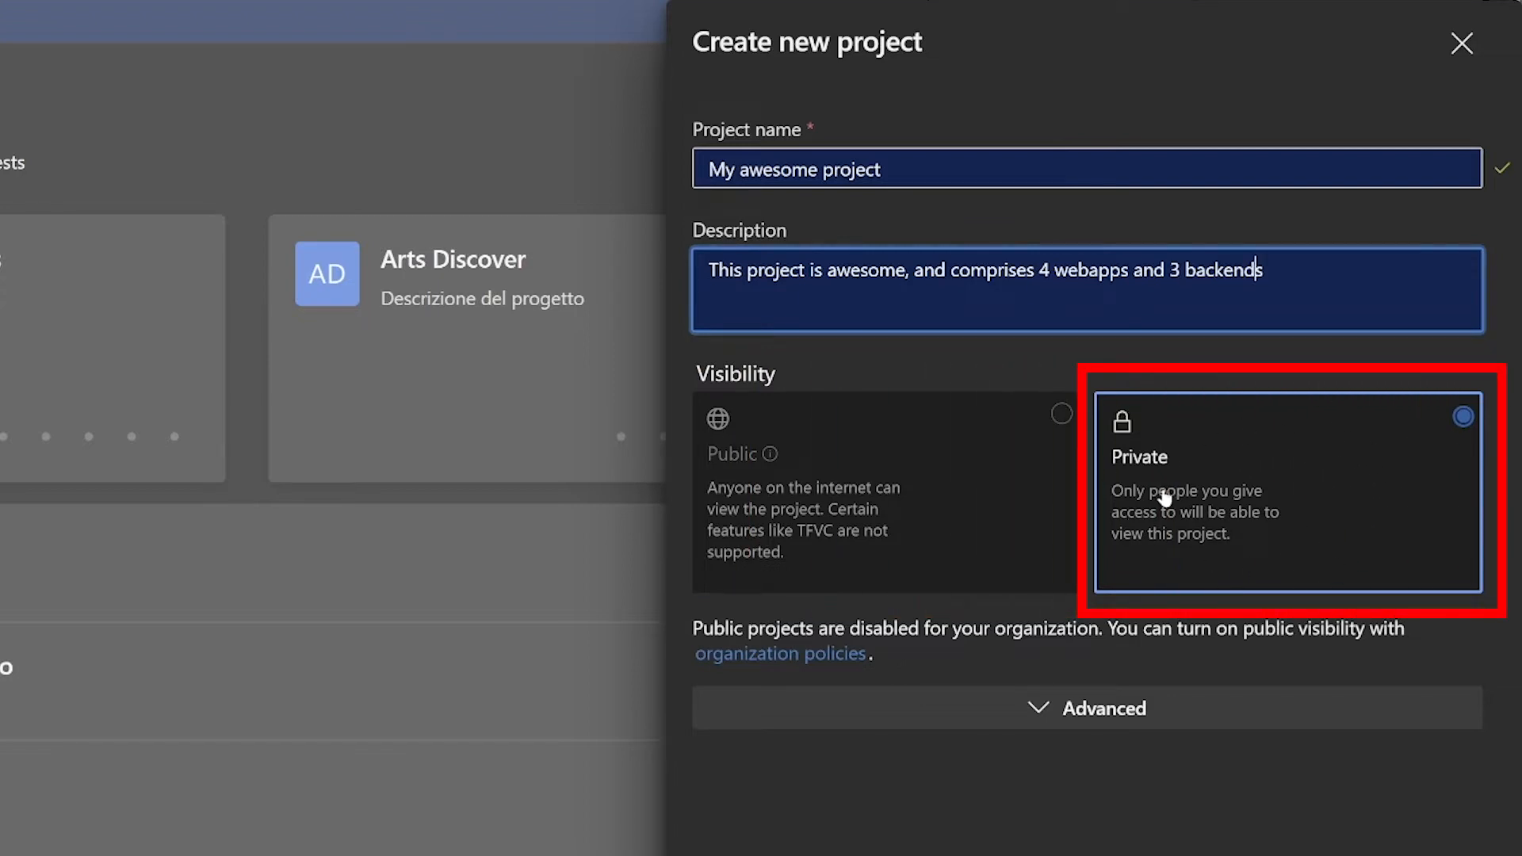
mouse_move(1393, 568)
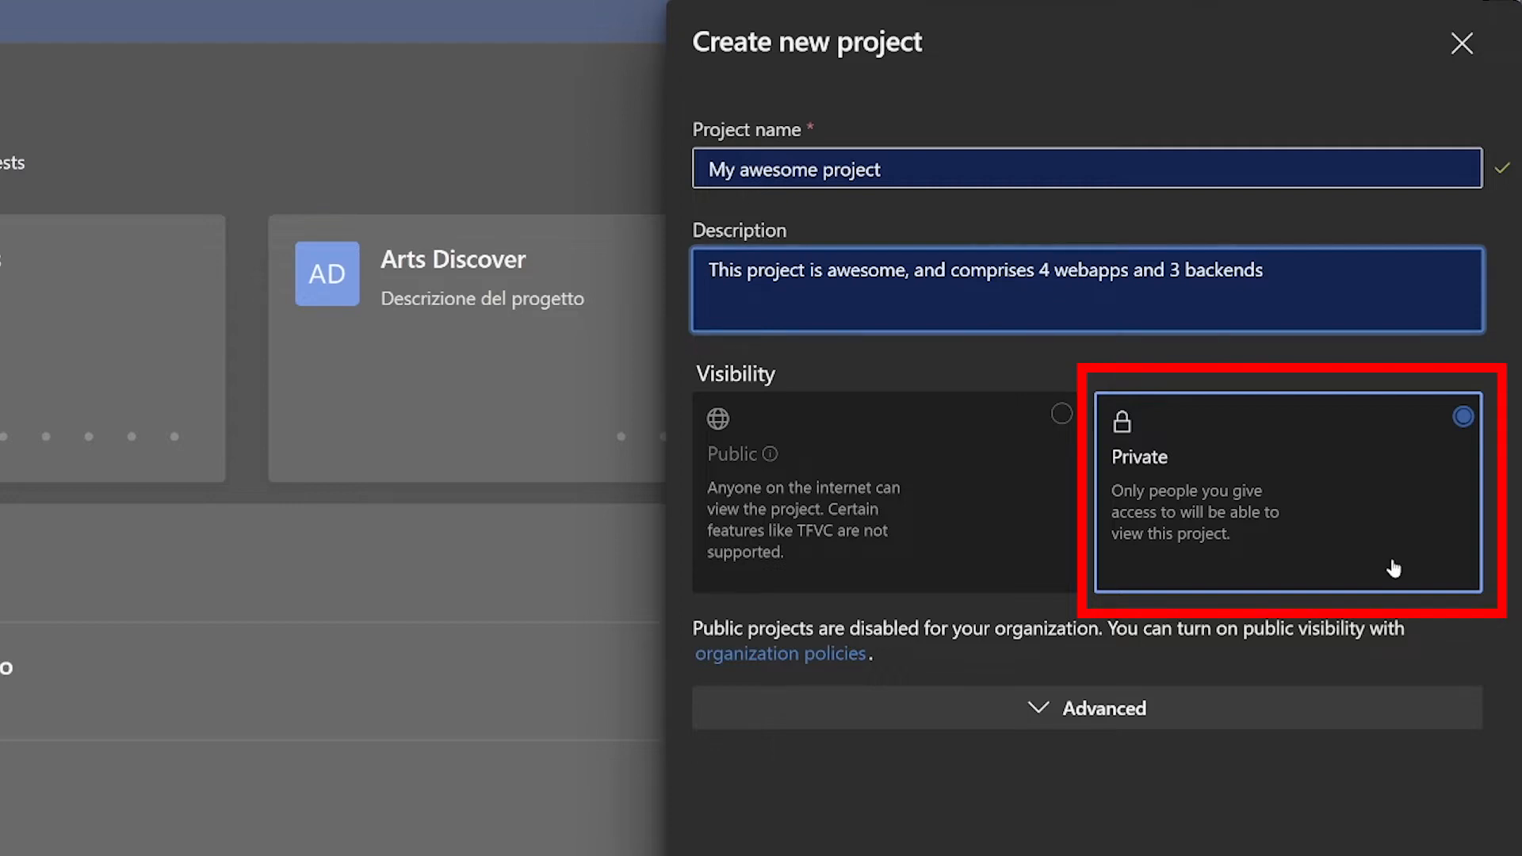
click(1086, 706)
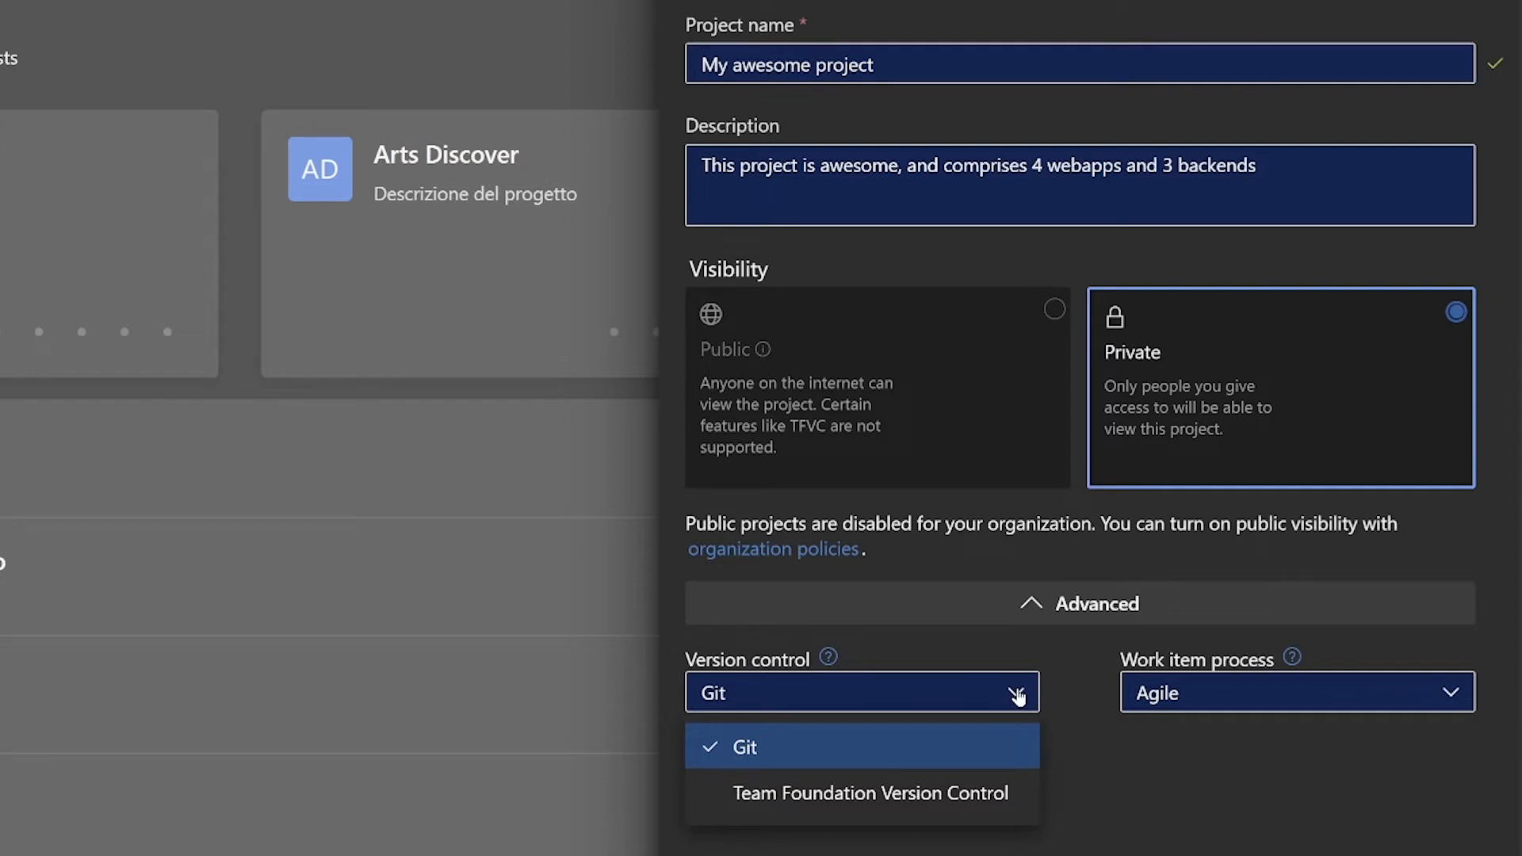
Keep Git as version control and review the Agile, Basic, CMMI, Scrum process options.
click(744, 746)
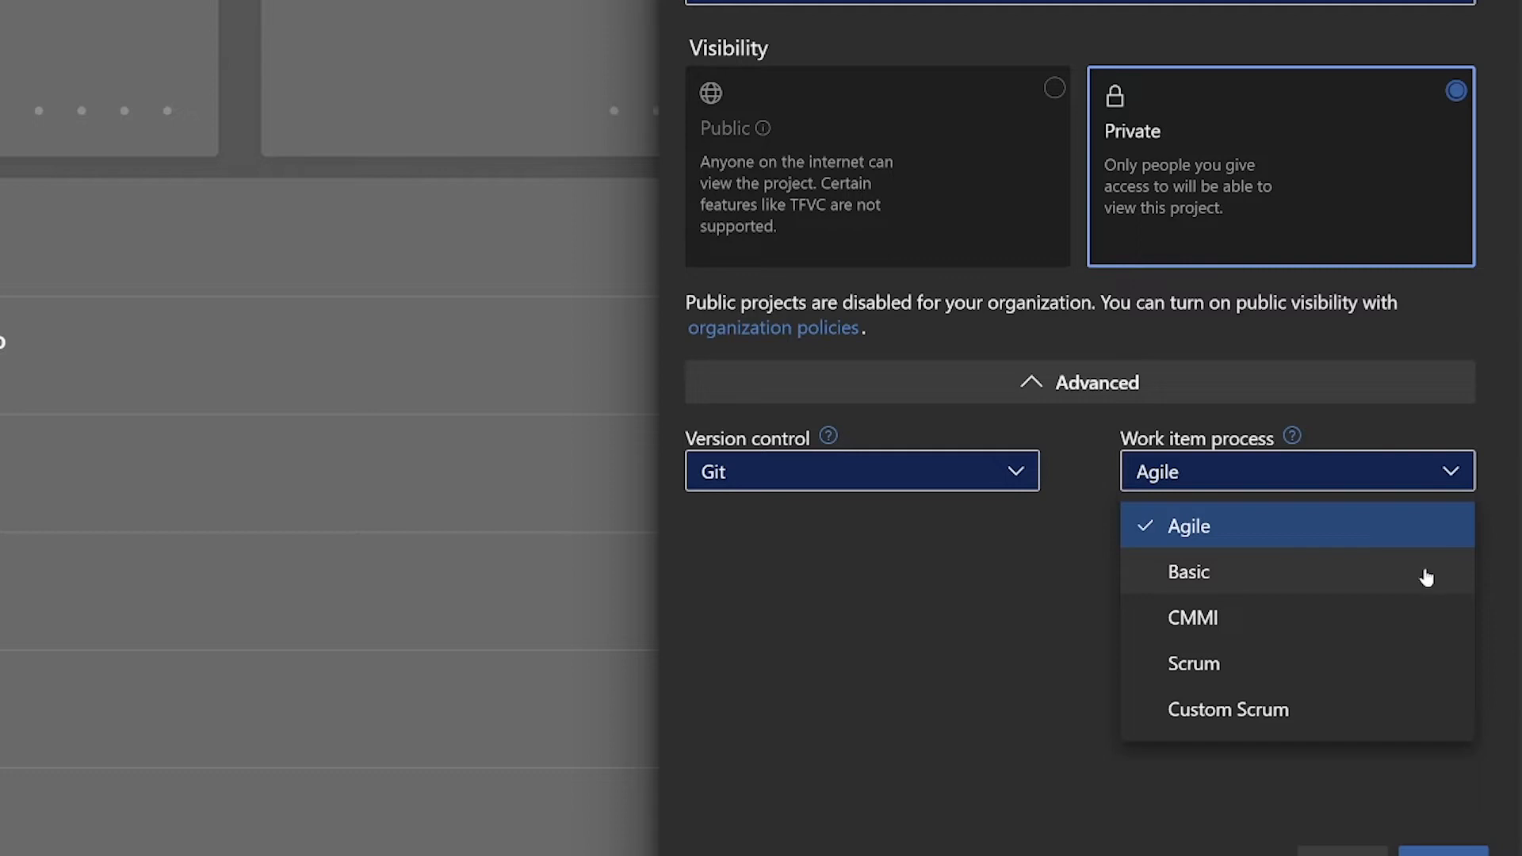
mouse_move(1333, 641)
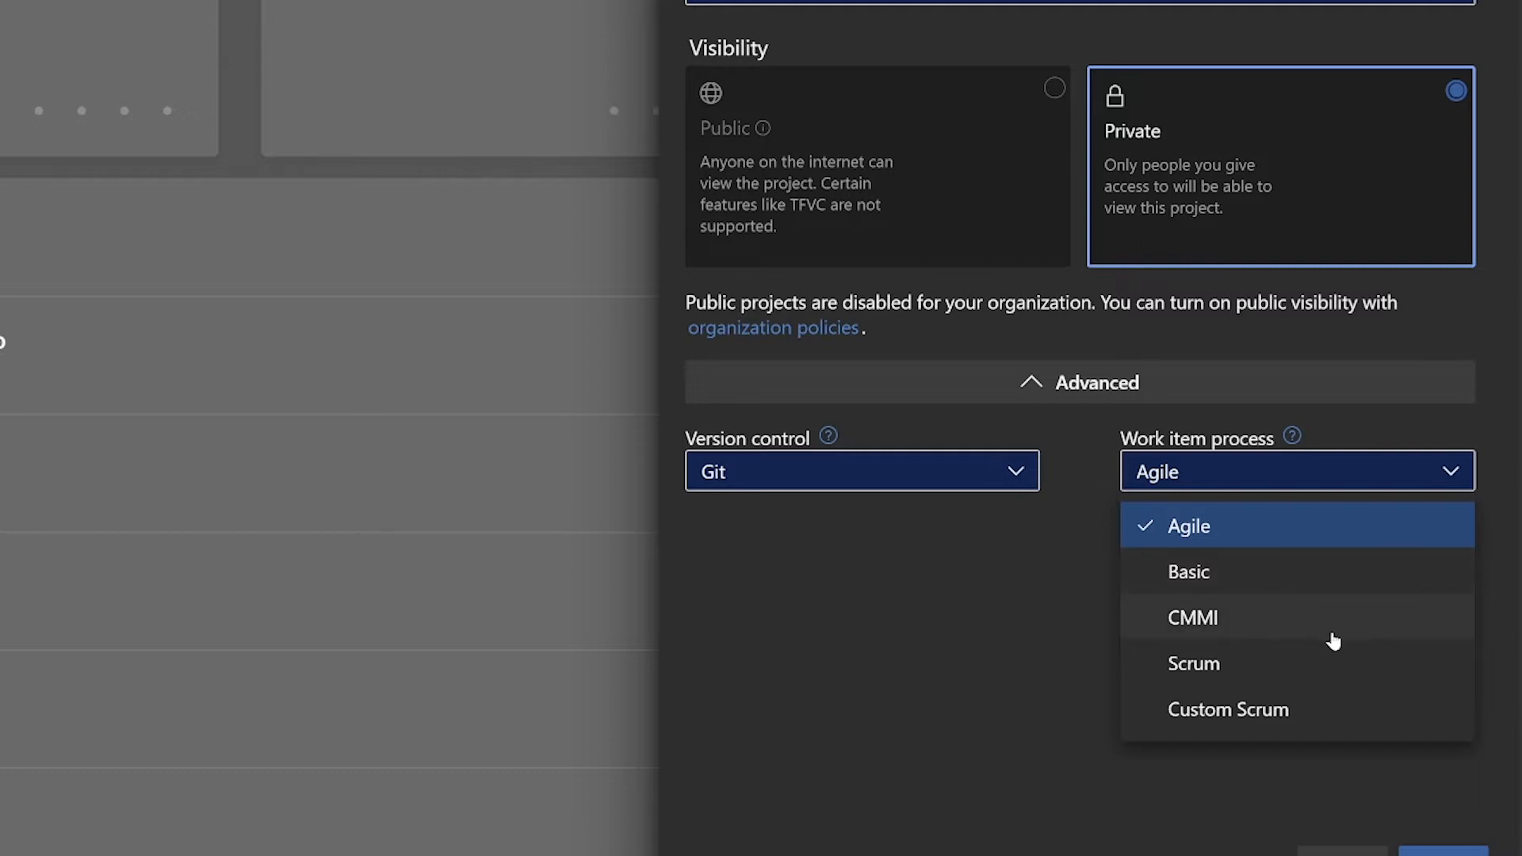
mouse_move(1350, 667)
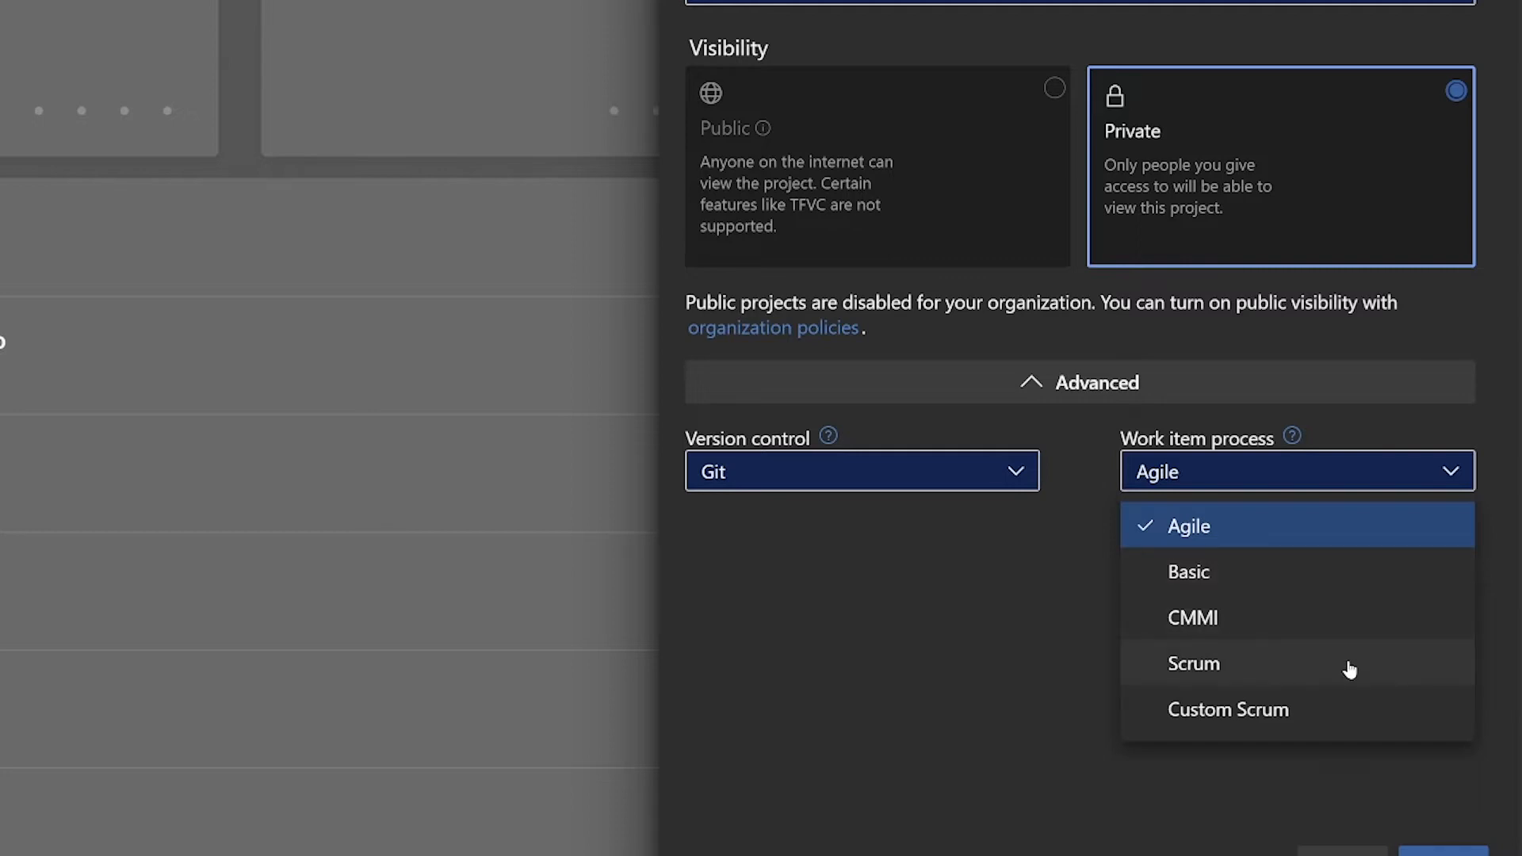